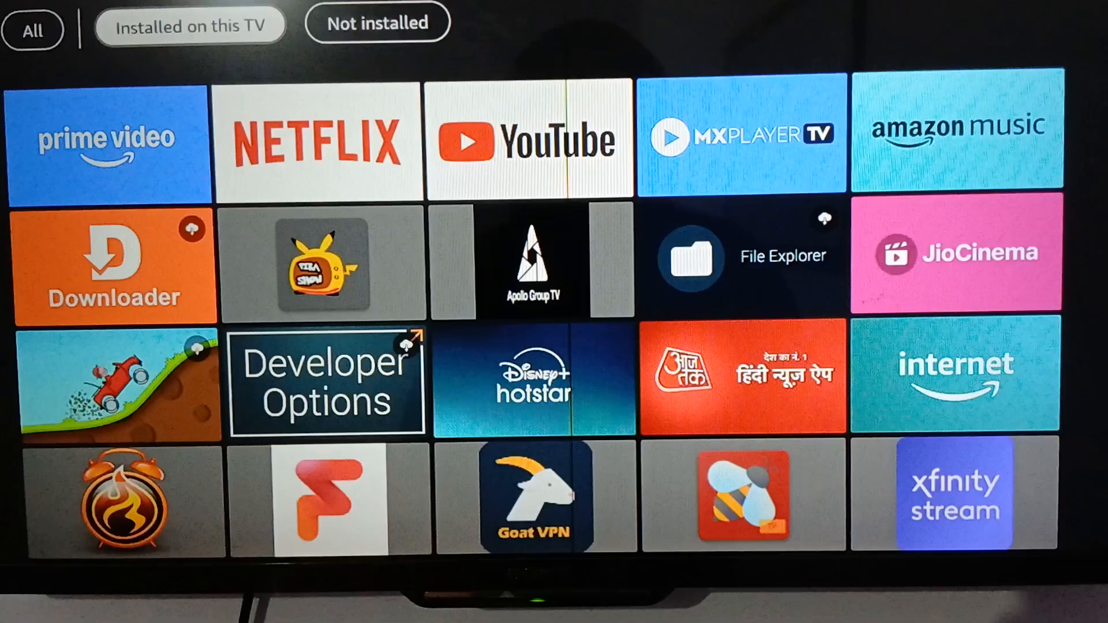
Go to Appstore search and select Spotify under Top Searched Apps to view its details
scroll(down, 3)
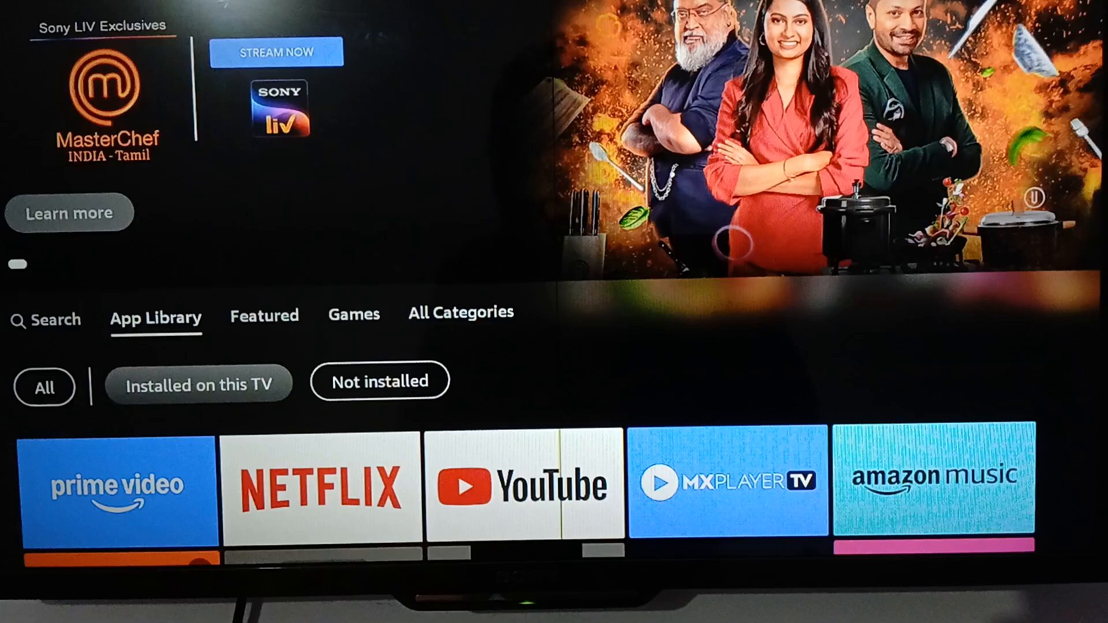
click(46, 320)
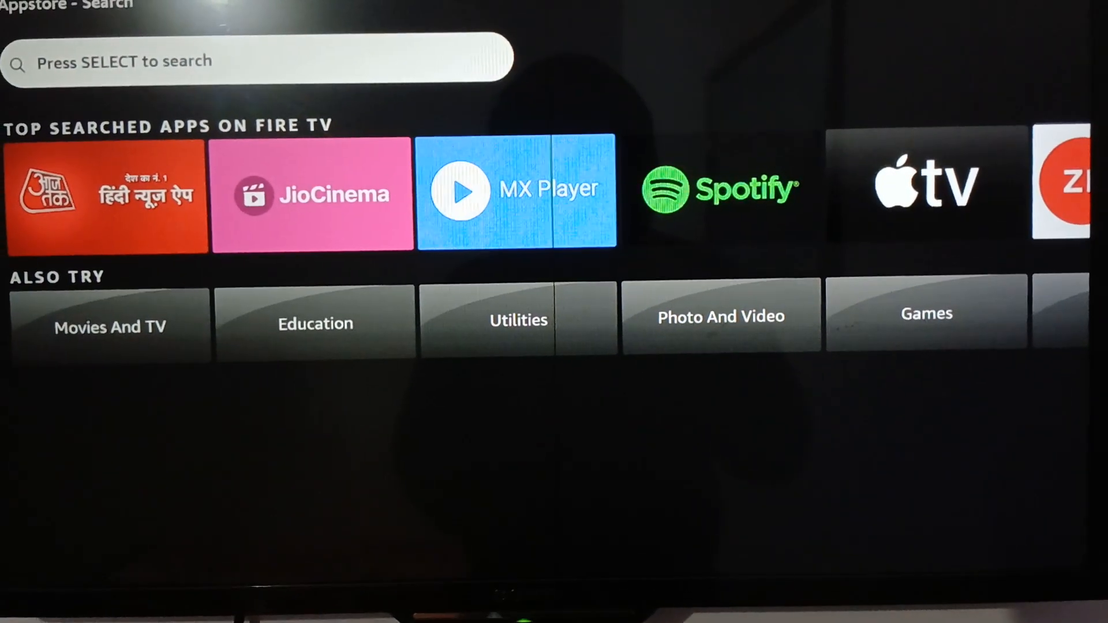
scroll(right, 3)
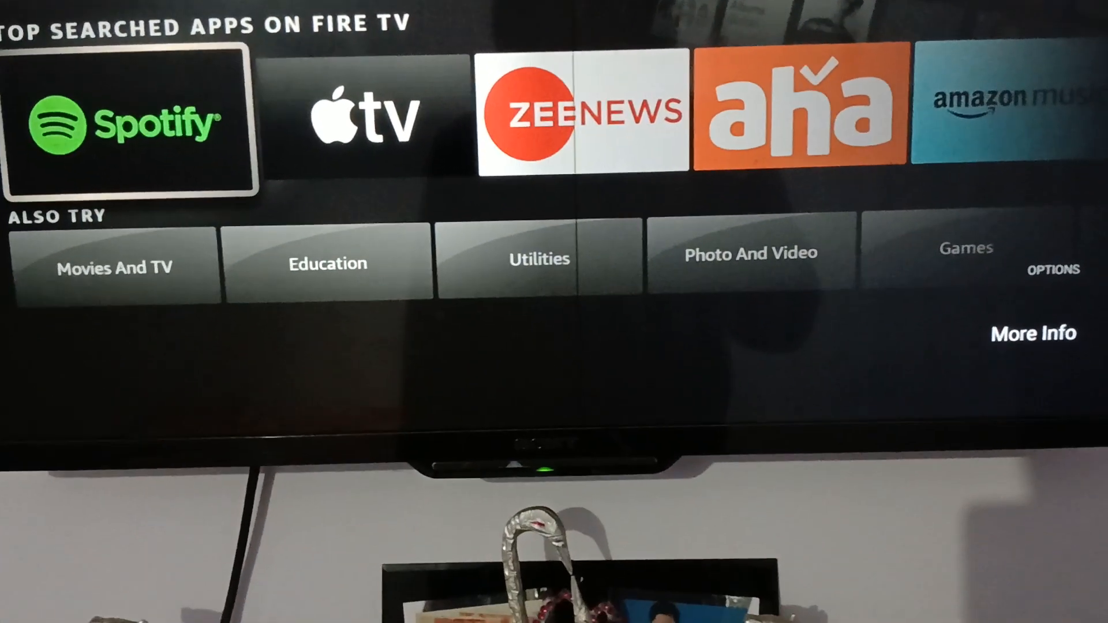
click(130, 126)
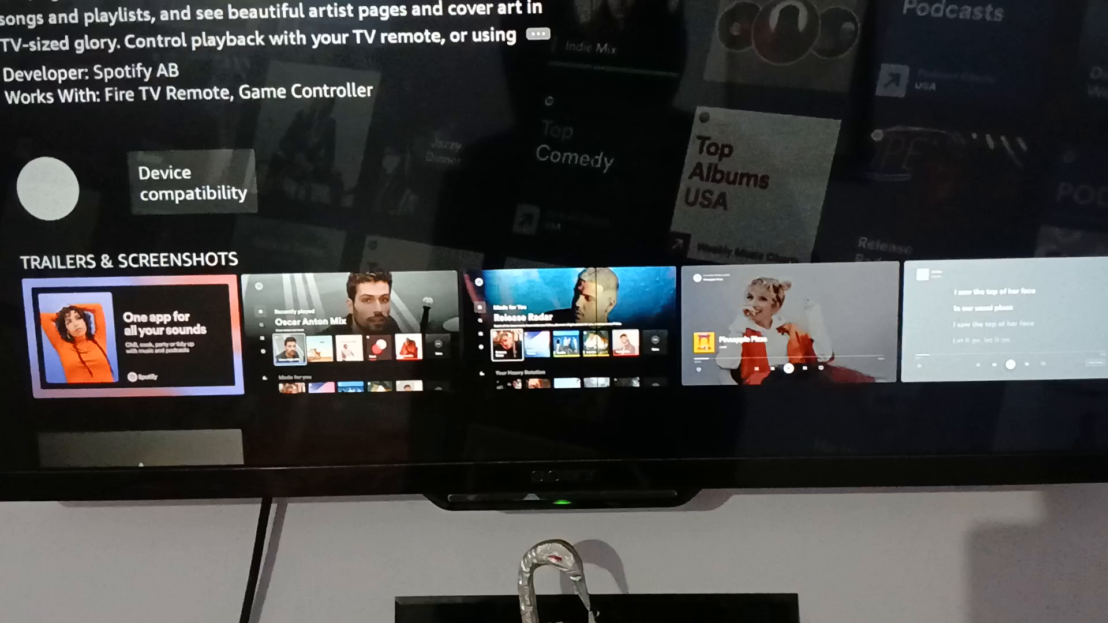